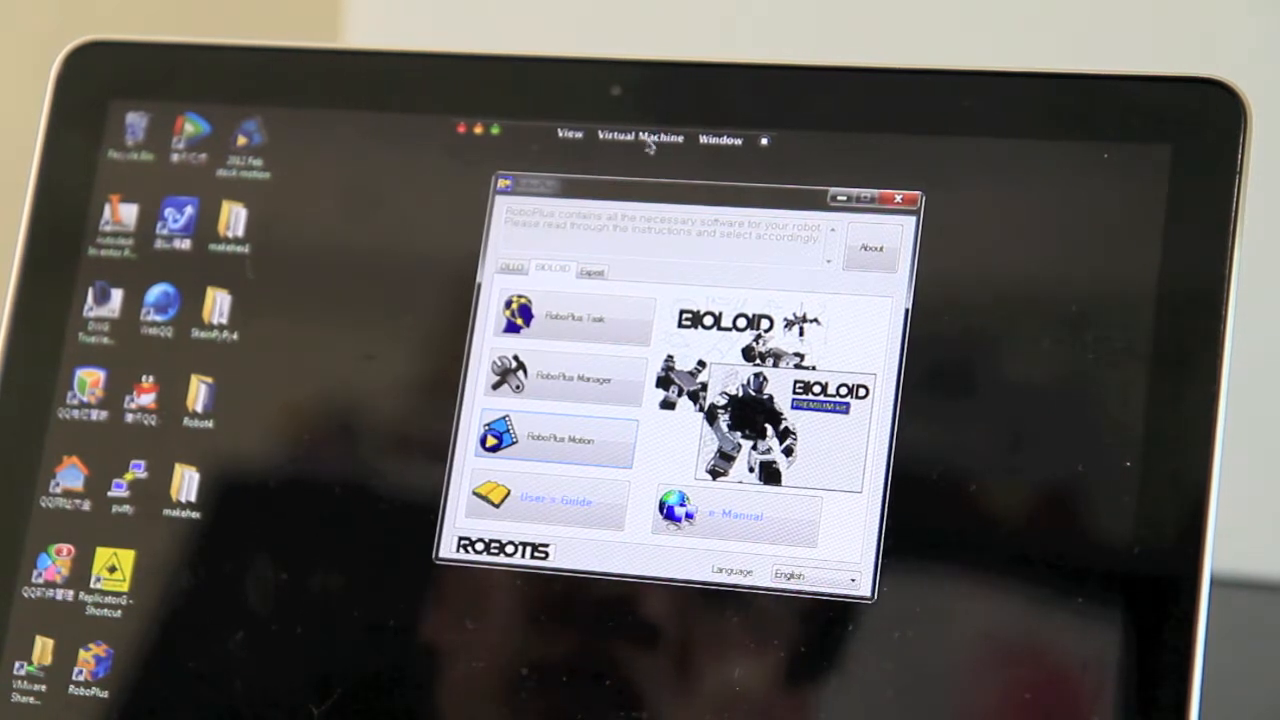
Open the Windows Bluetooth Devices list showing the paired BT-110v1.0.1 adapter.
left_click(639, 137)
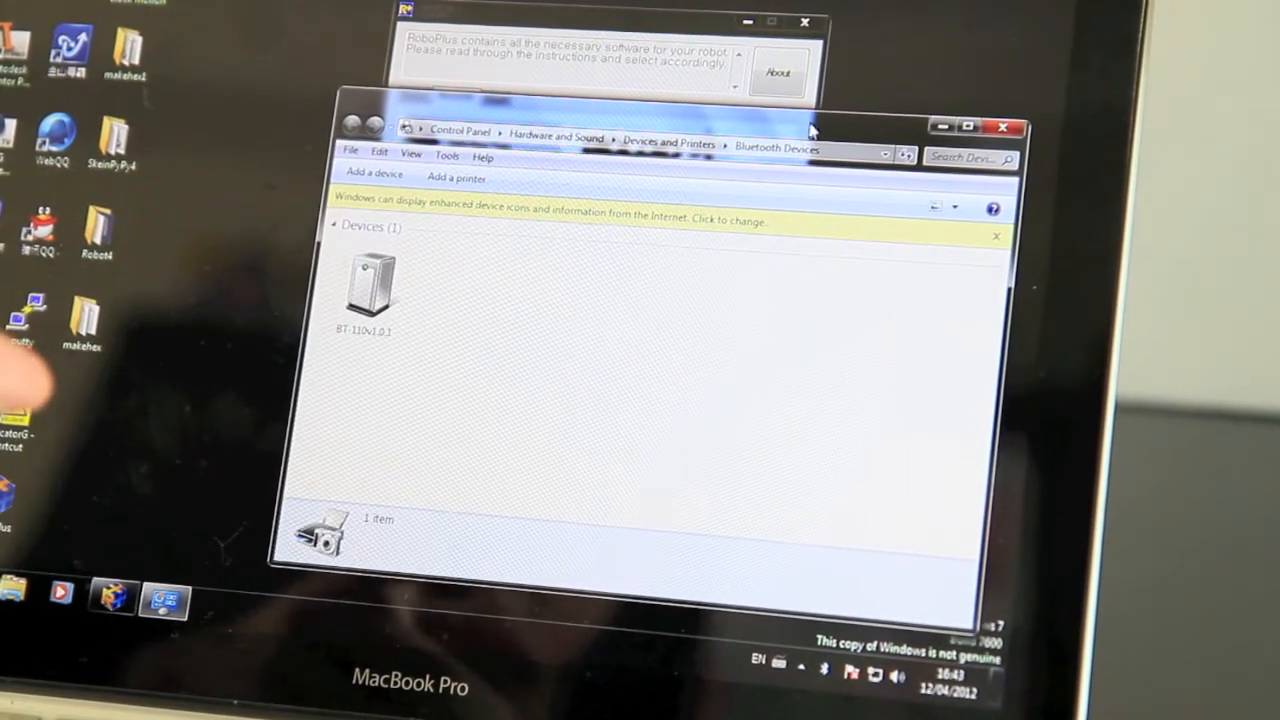
left_click(370, 285)
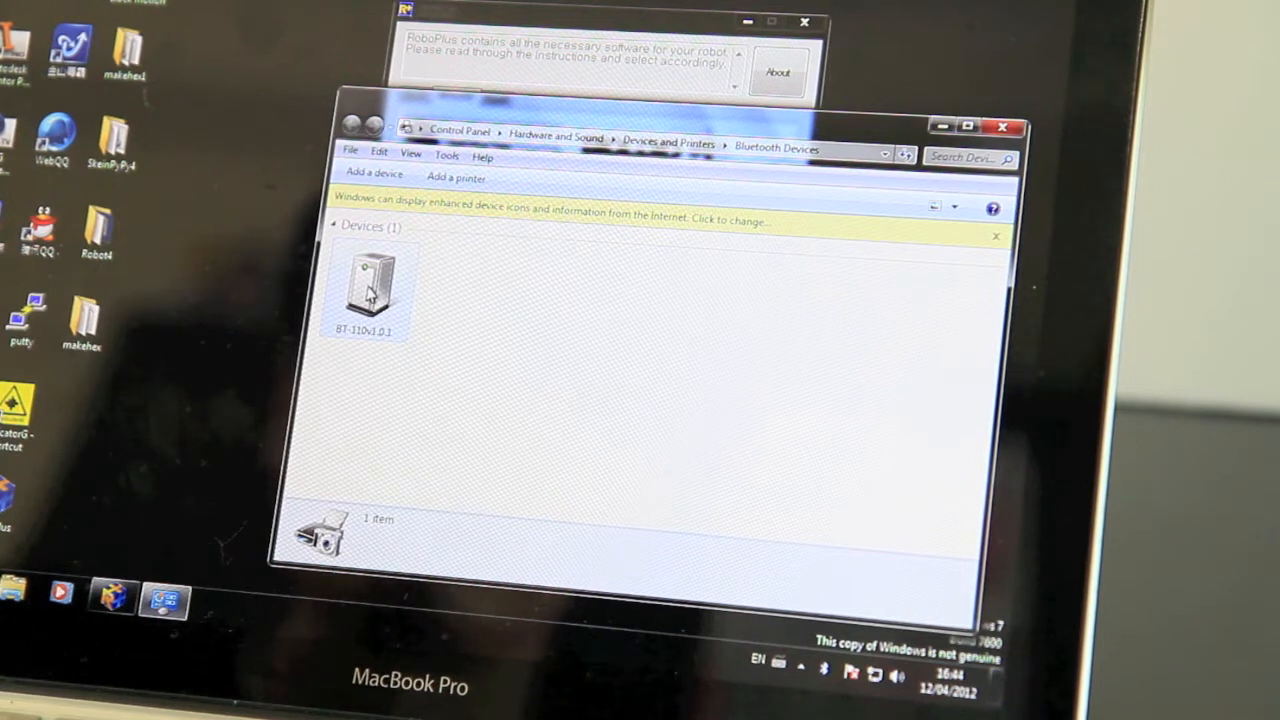
double_click(371, 285)
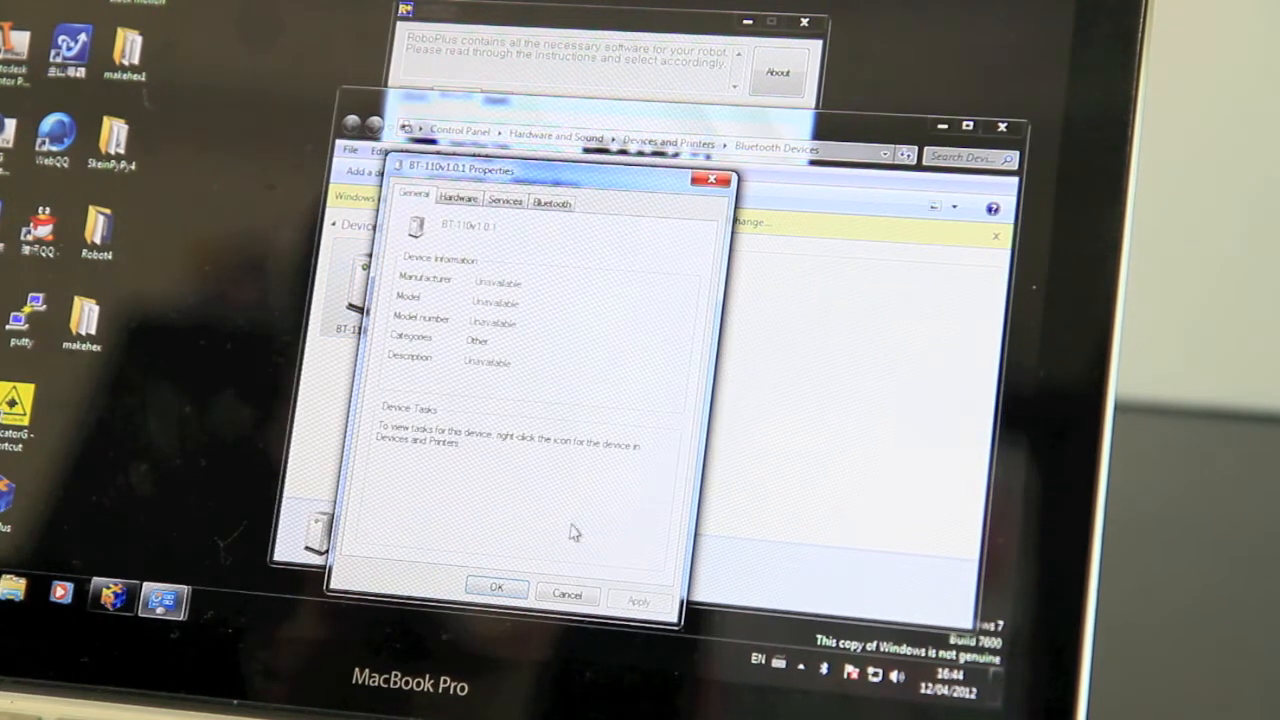
left_click(497, 587)
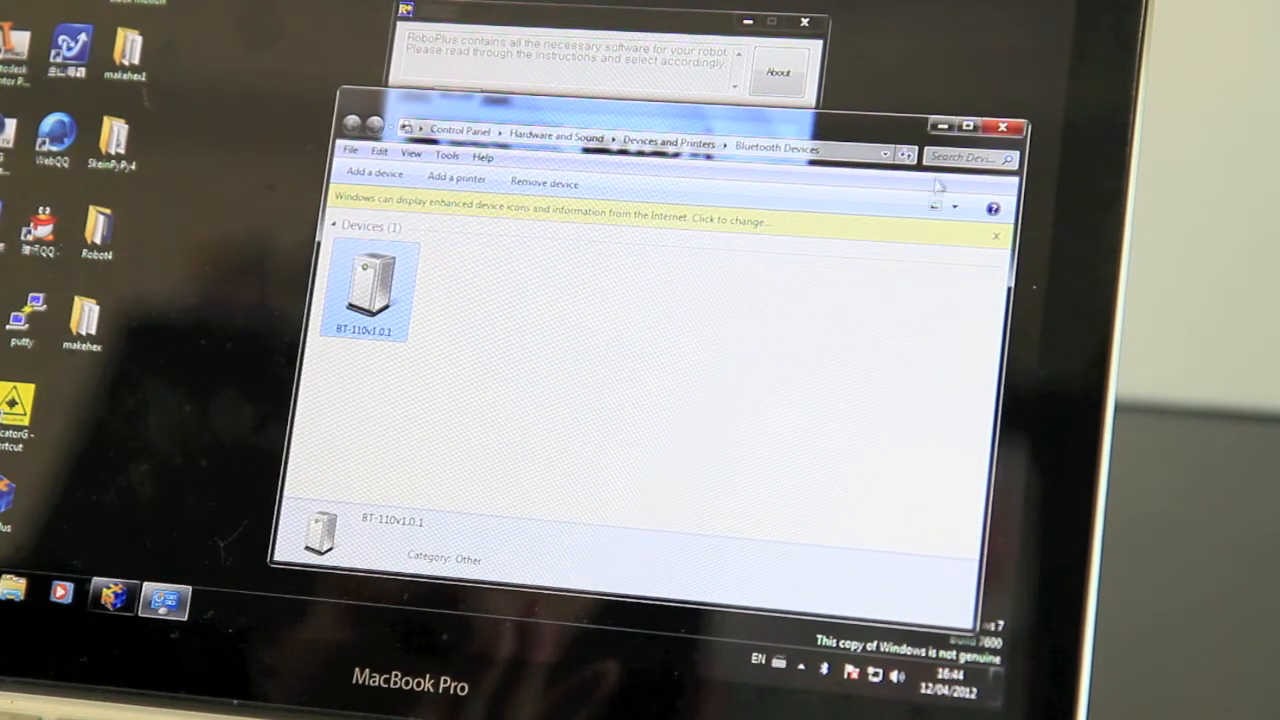
mouse_move(945, 127)
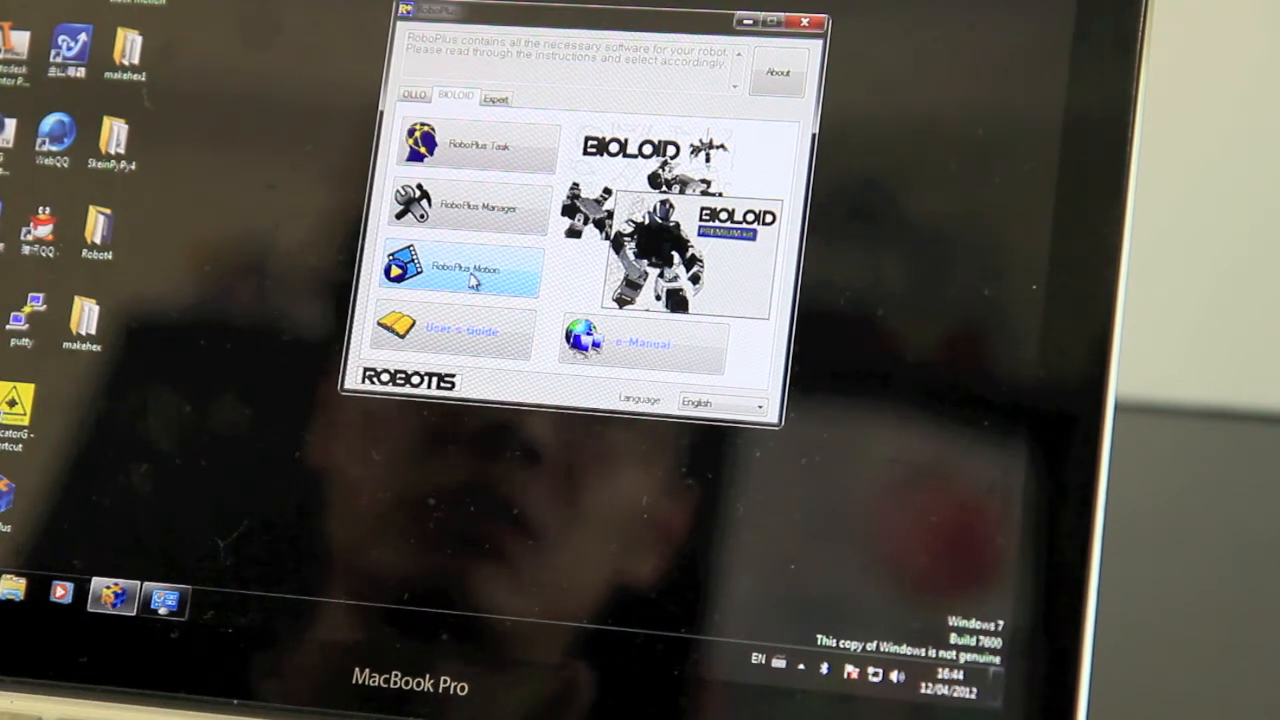
mouse_move(580, 295)
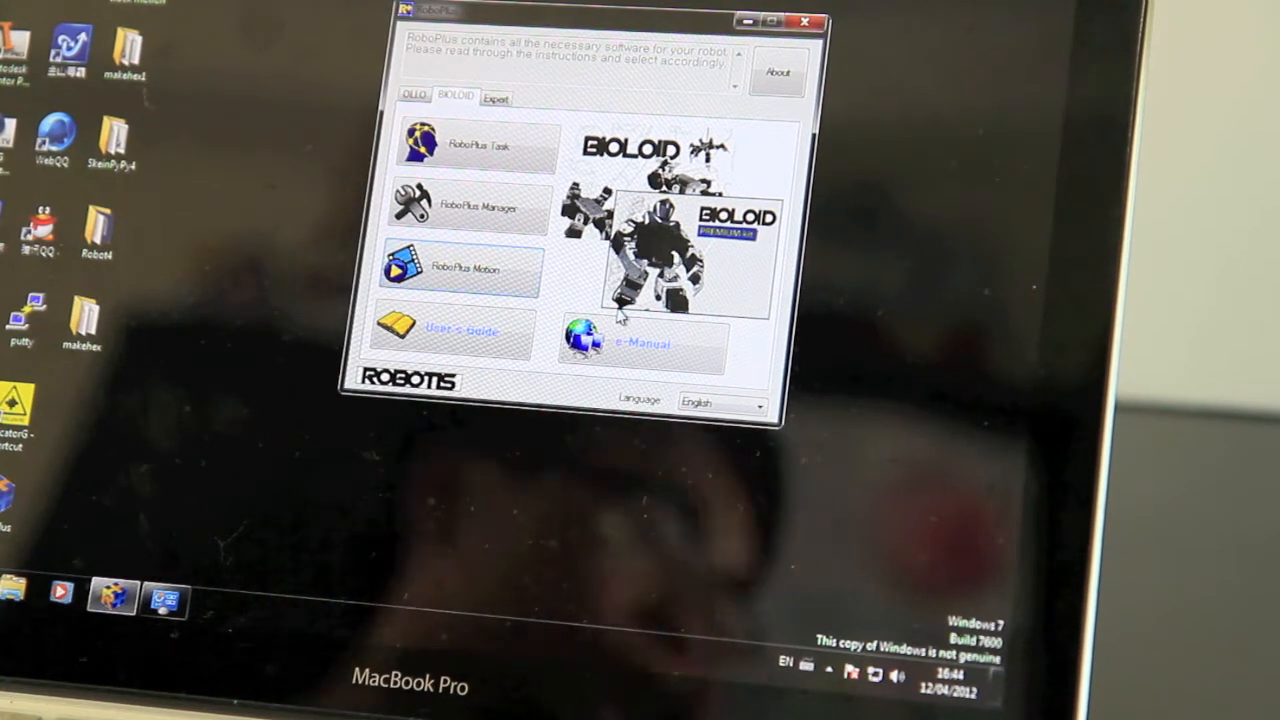
mouse_move(548, 485)
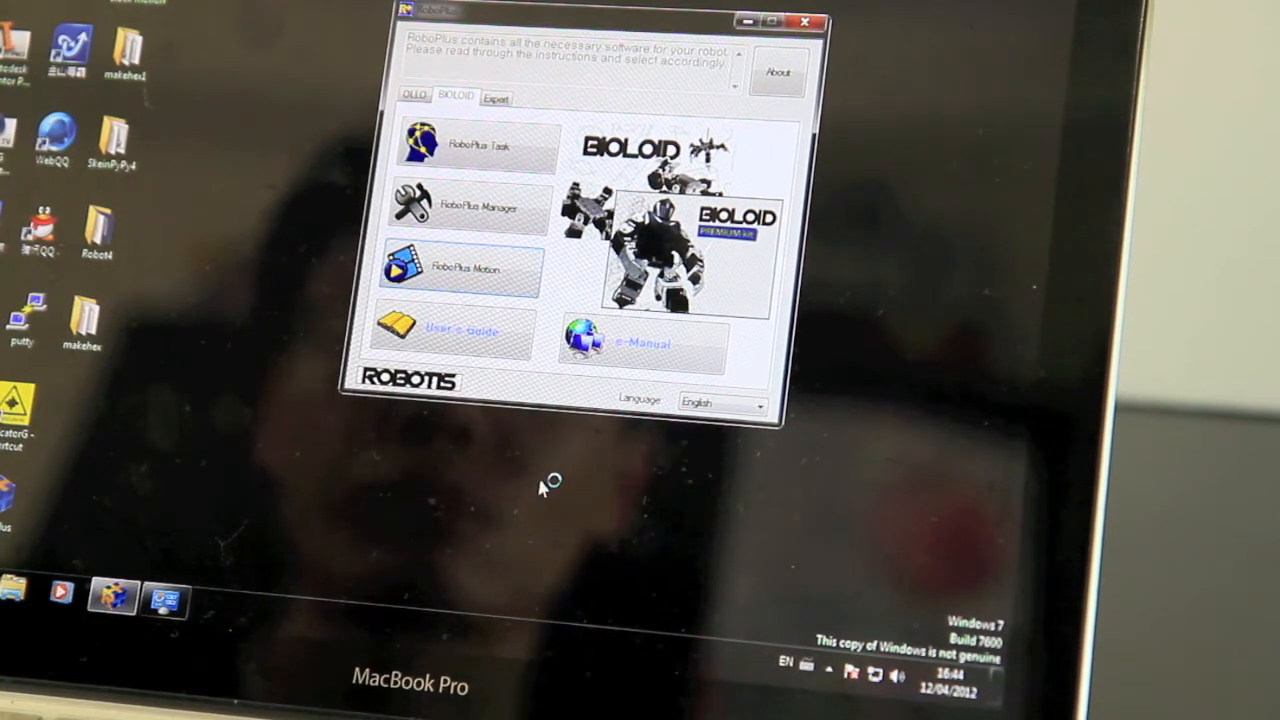
Launch RoboPlus Motion from the BIOLOID tab of the RoboPlus launcher.
left_click(462, 268)
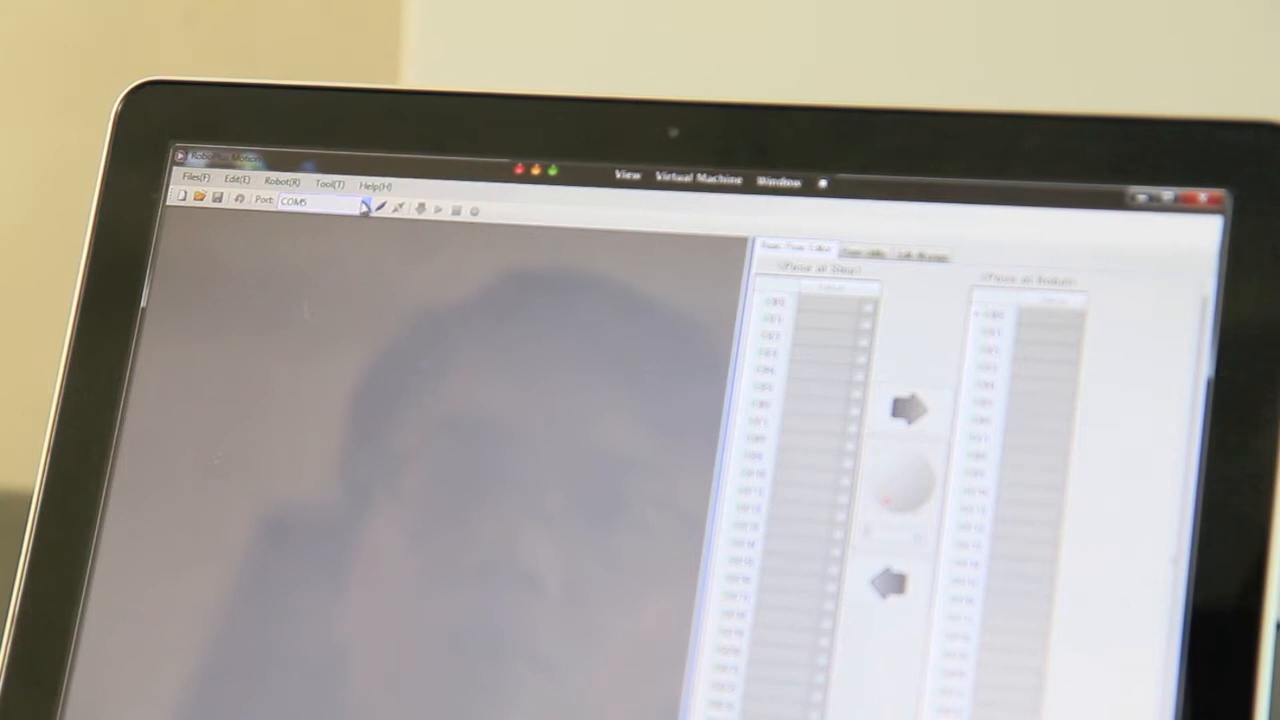
Show the Port dropdown options, including Auto Searching, TCP/IP and COM5.
left_click(362, 205)
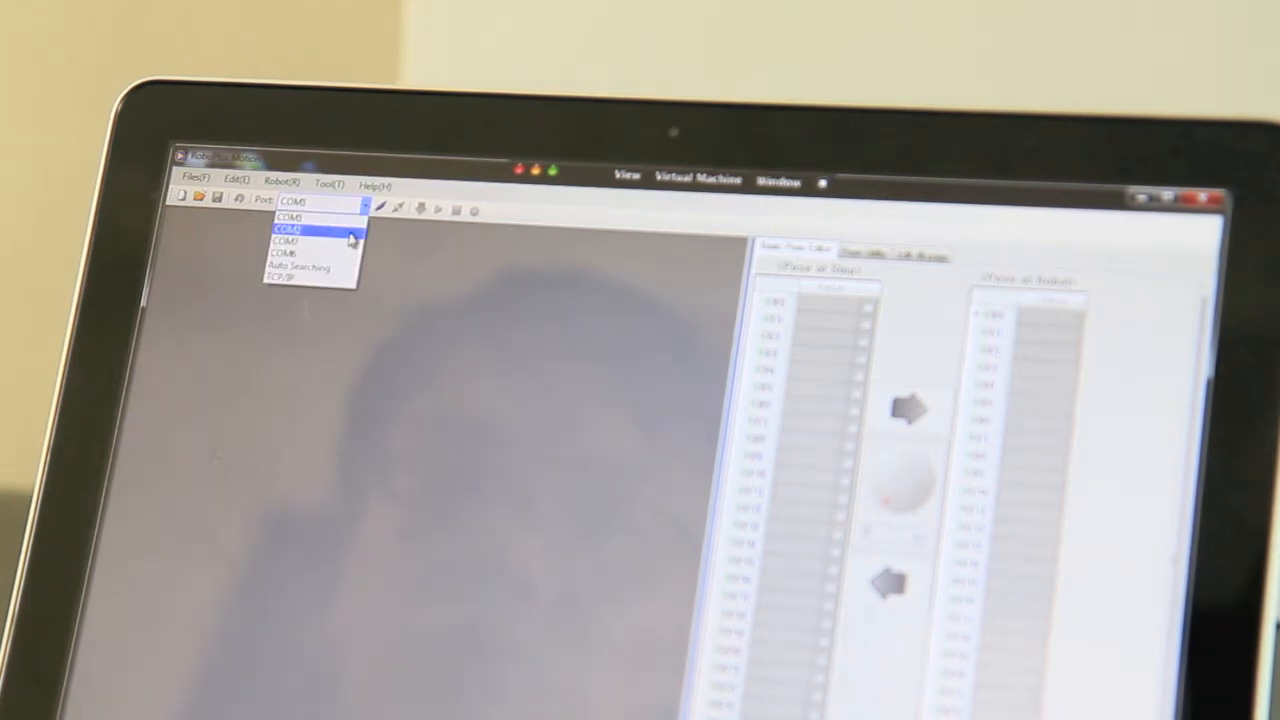